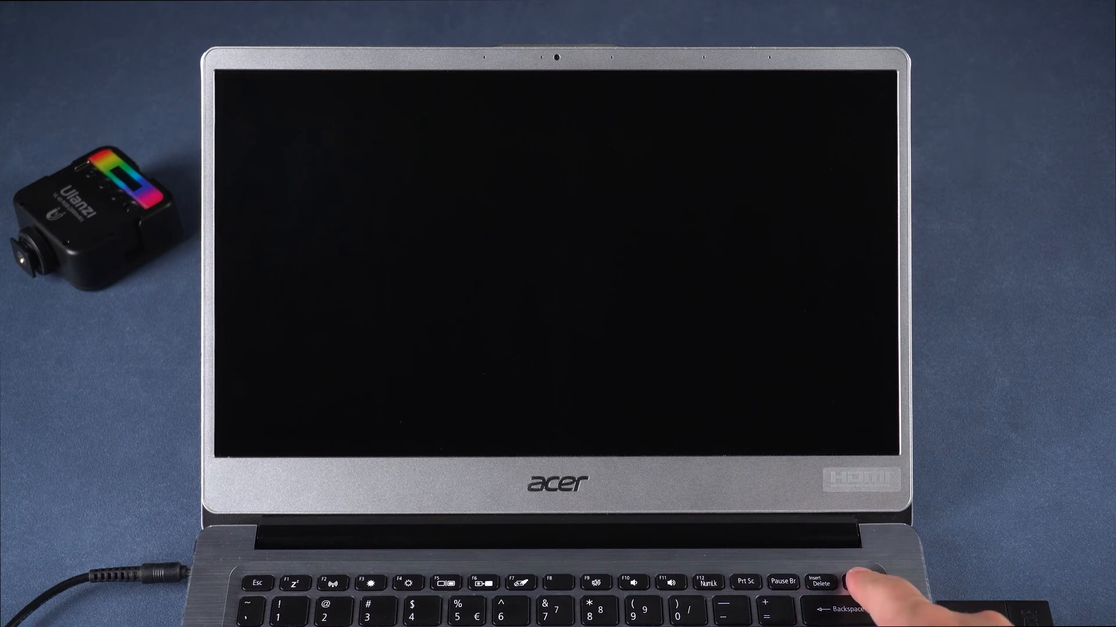
Step: Power on the laptop and bring up the Acer boot device menu with F12
key(F12)
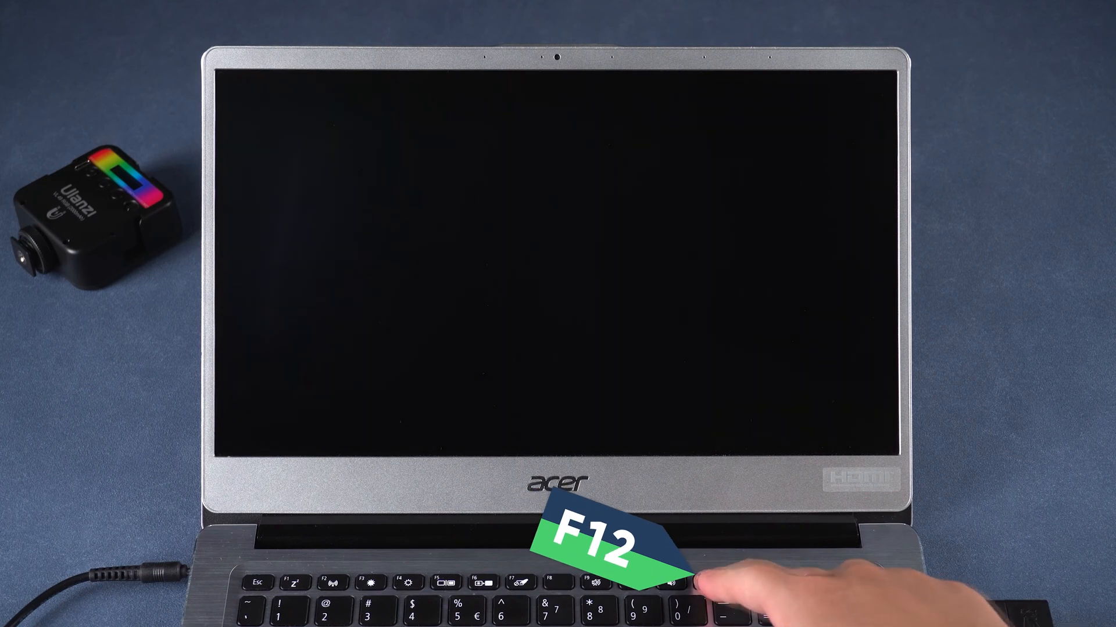
key(f12)
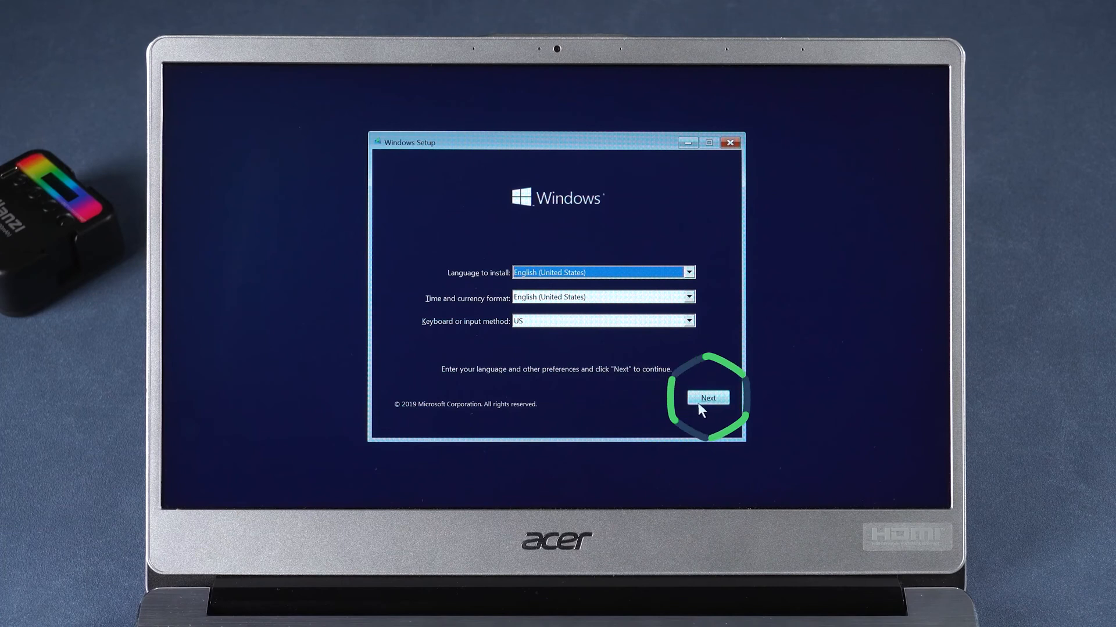
Step: Continue past the language screen into Repair your computer and the Troubleshoot menu
click(705, 397)
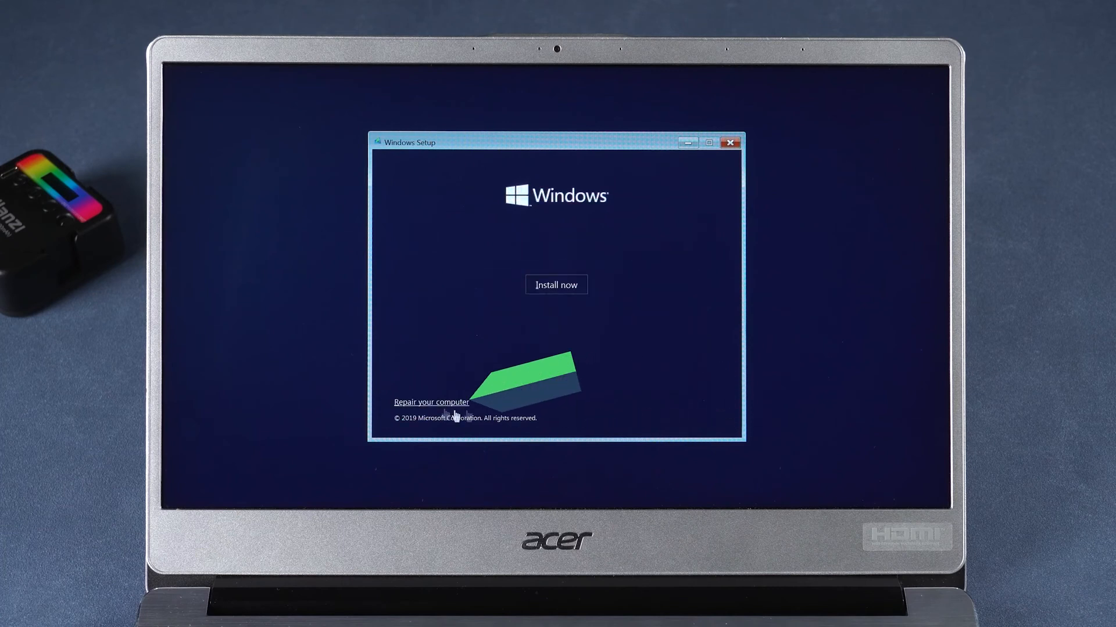
click(431, 402)
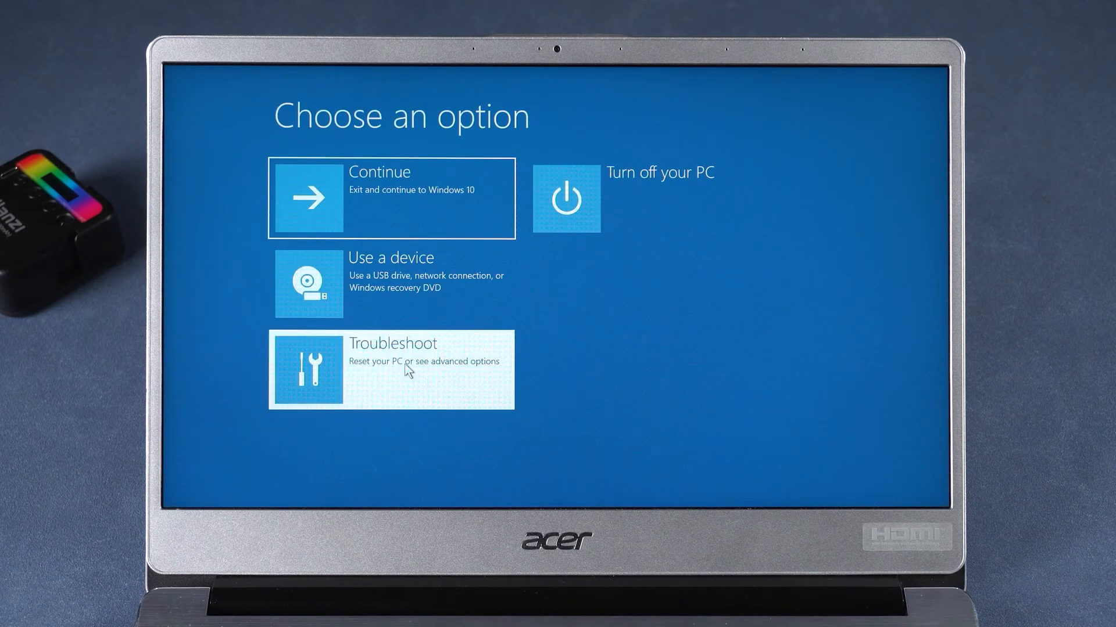
click(390, 369)
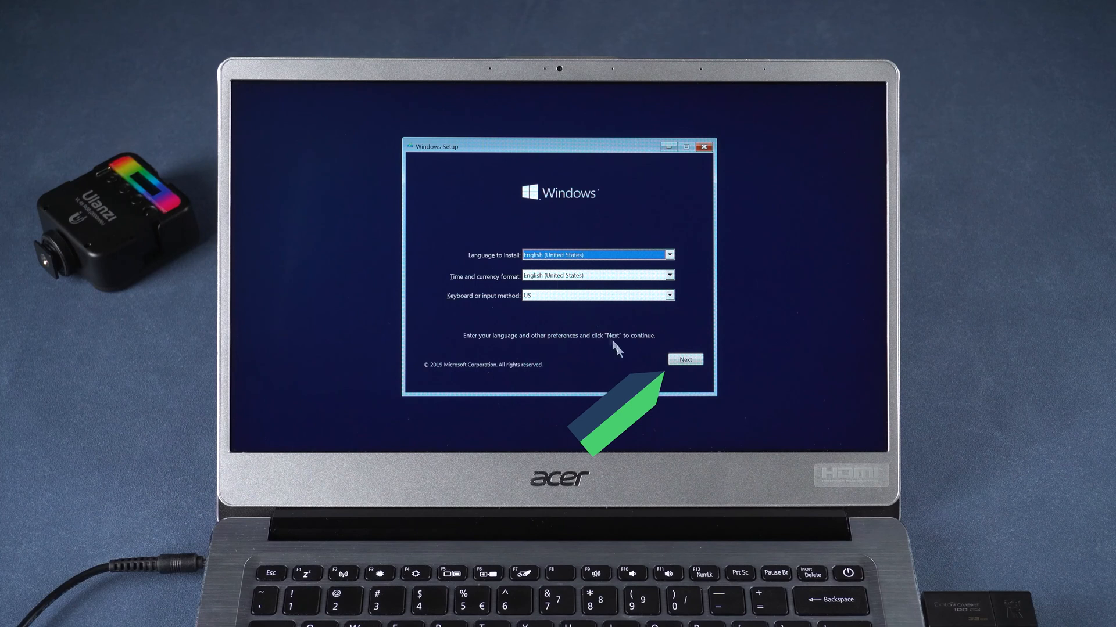
Step: Run Startup Repair against the Windows 10 installation, then enter firmware setup with F2 on restart
click(683, 359)
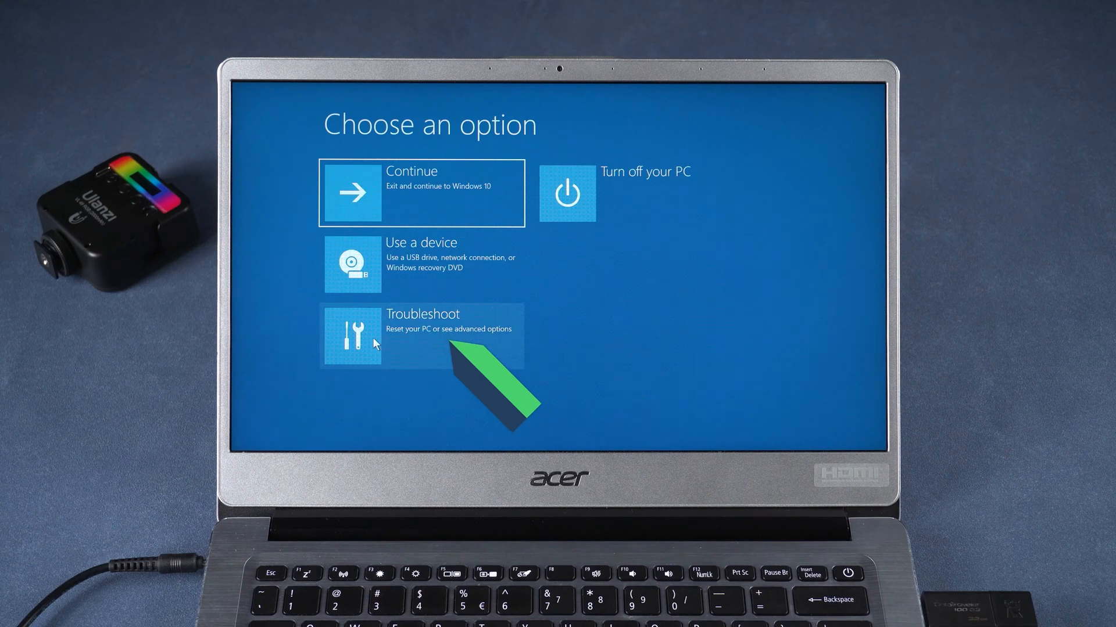
click(421, 329)
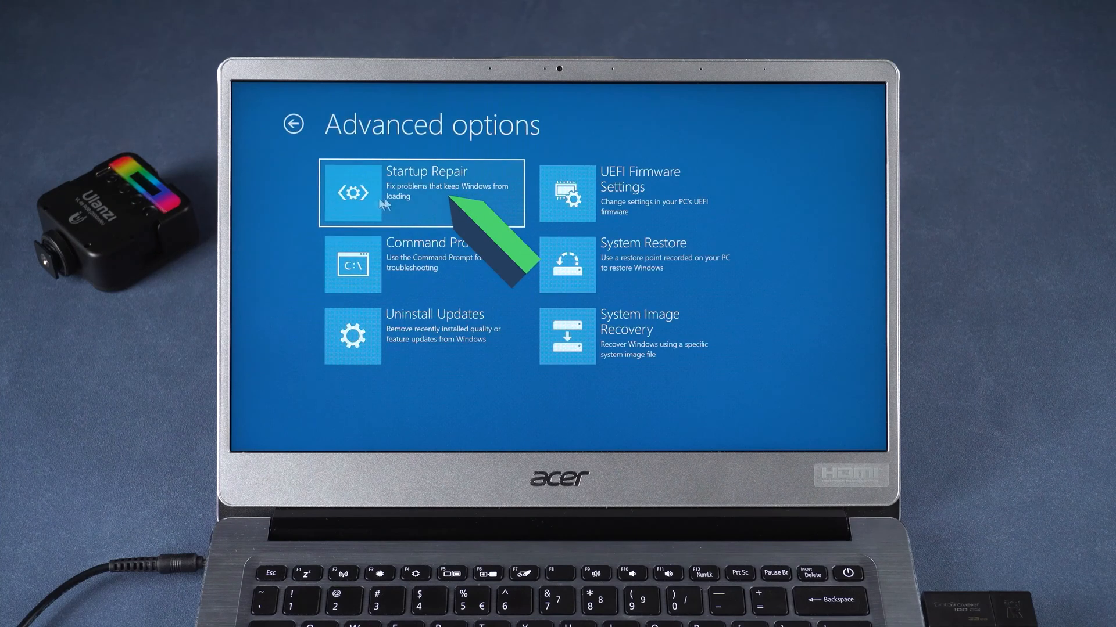
click(426, 191)
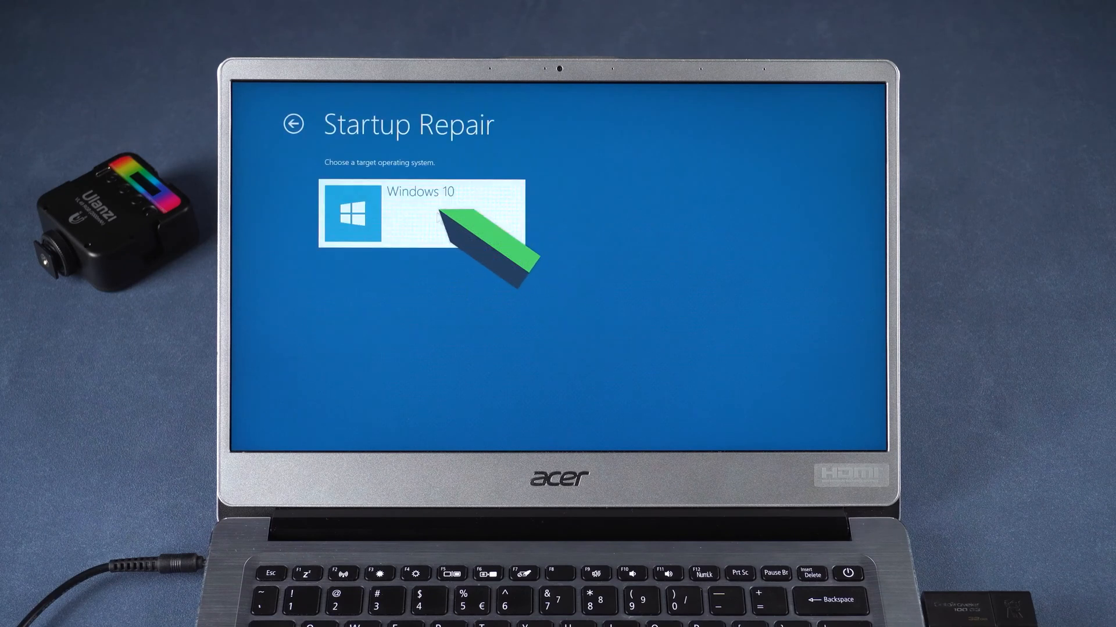
click(430, 214)
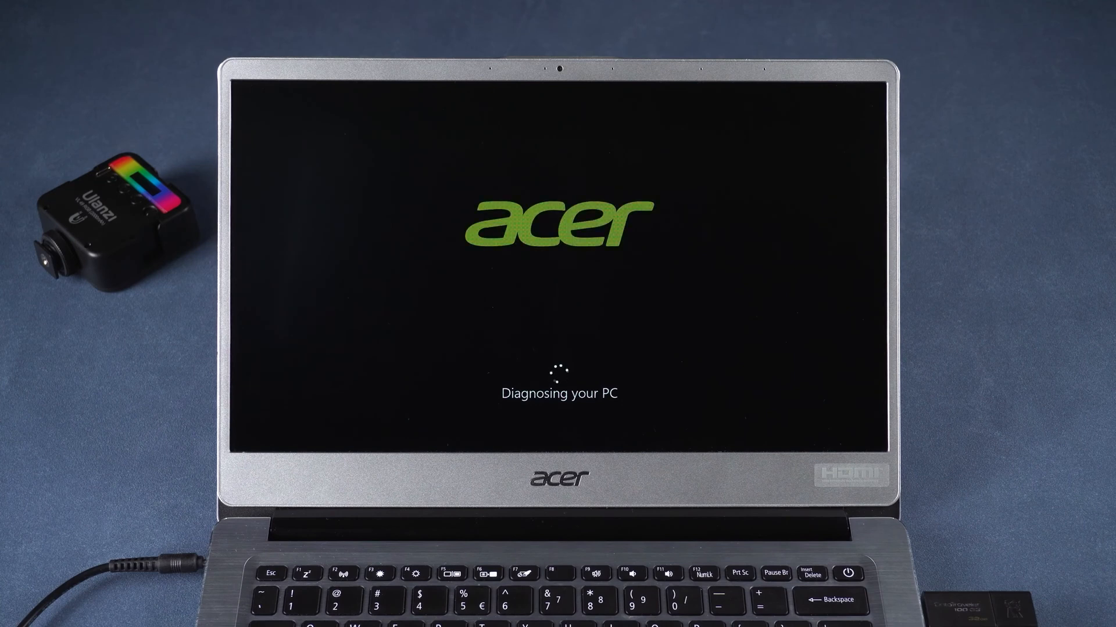
key(f2)
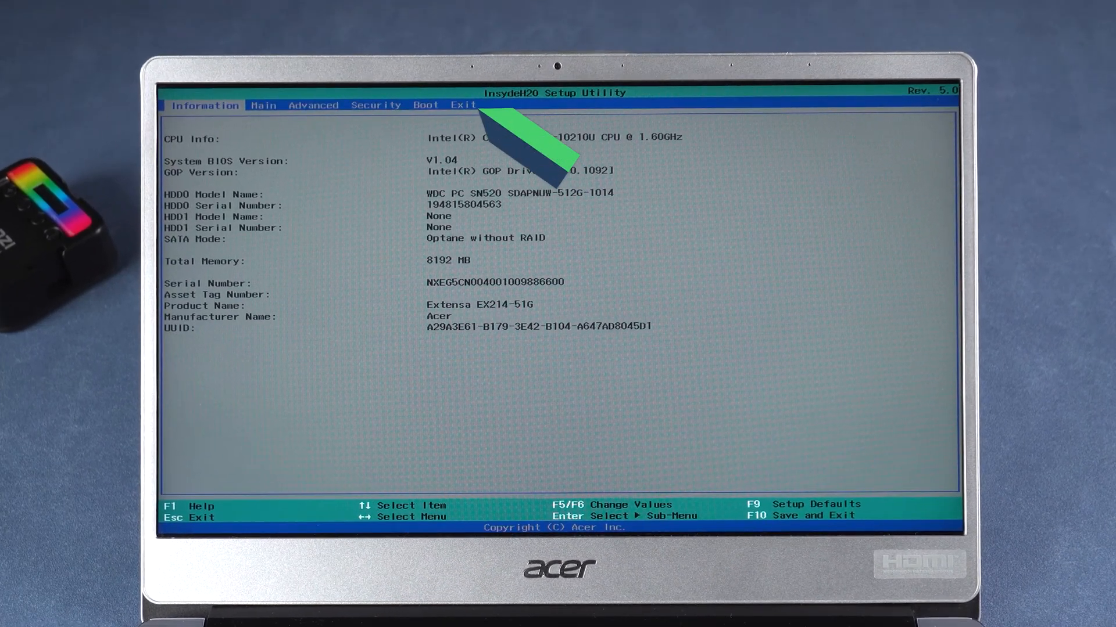
Step: Load the setup defaults from the Exit menu of the InsydeH2O utility
click(375, 105)
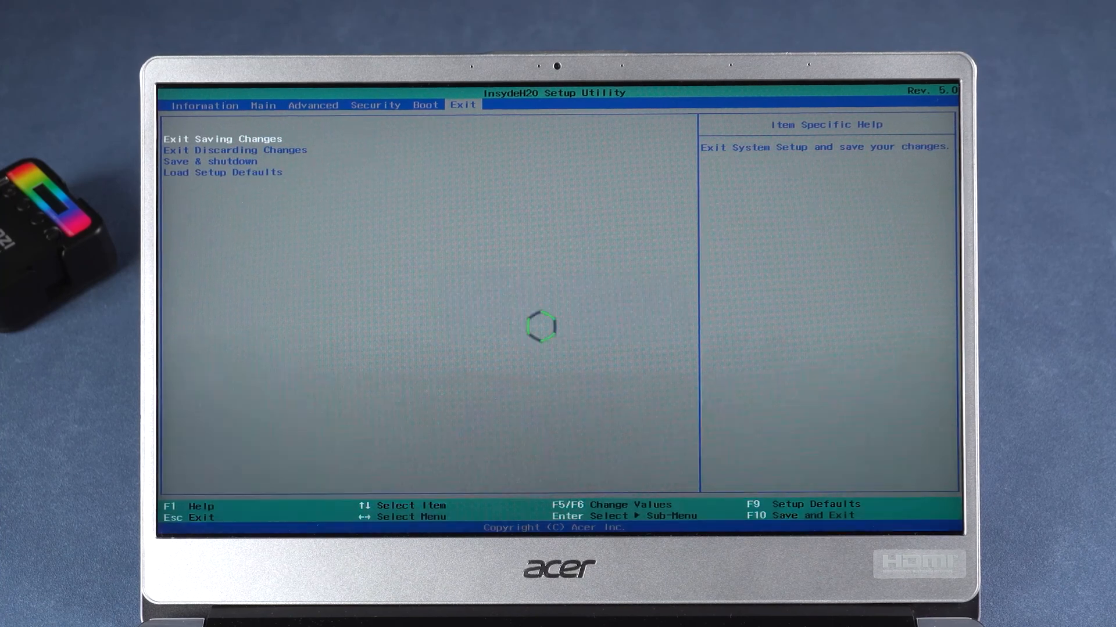
key(Enter)
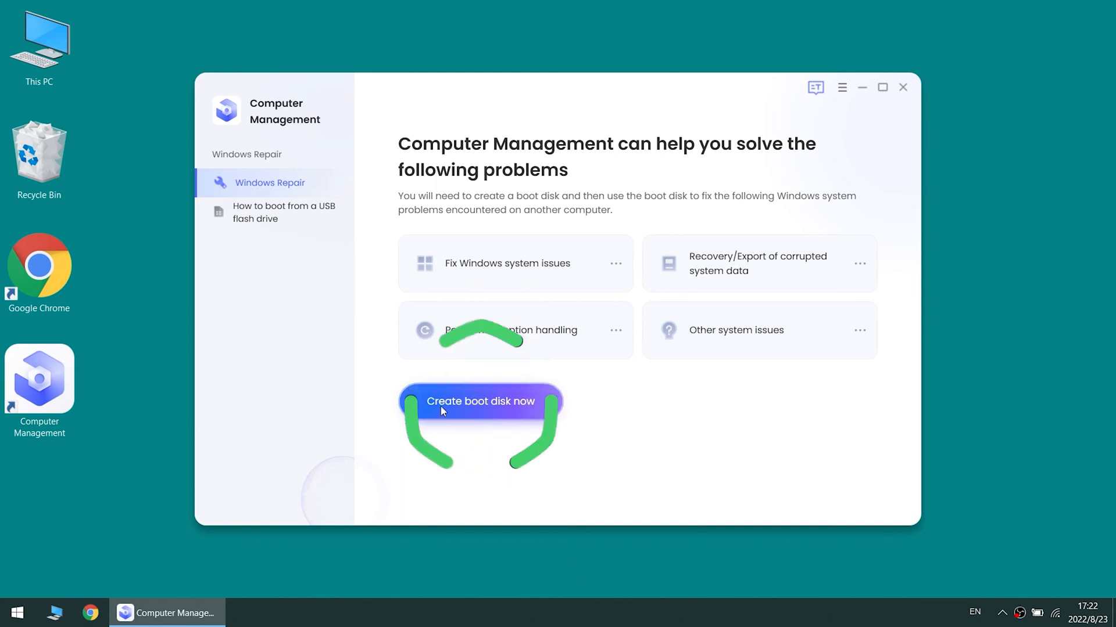
Step: Create a Windows 10 (x64) repair boot disk on the Kingston DataTraveler USB drive
click(480, 405)
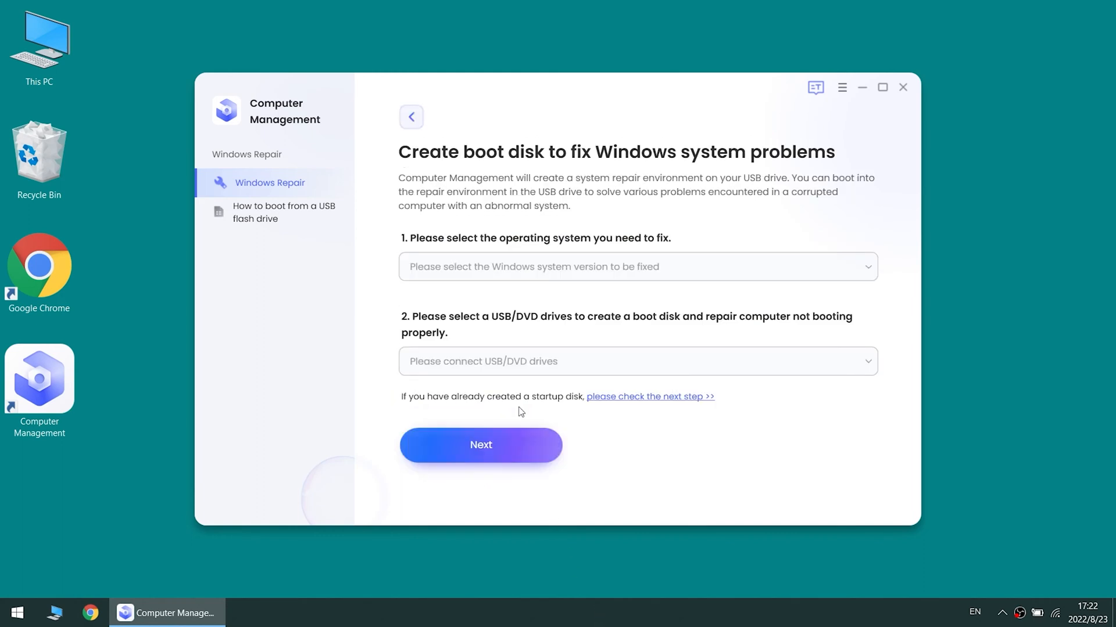
click(637, 267)
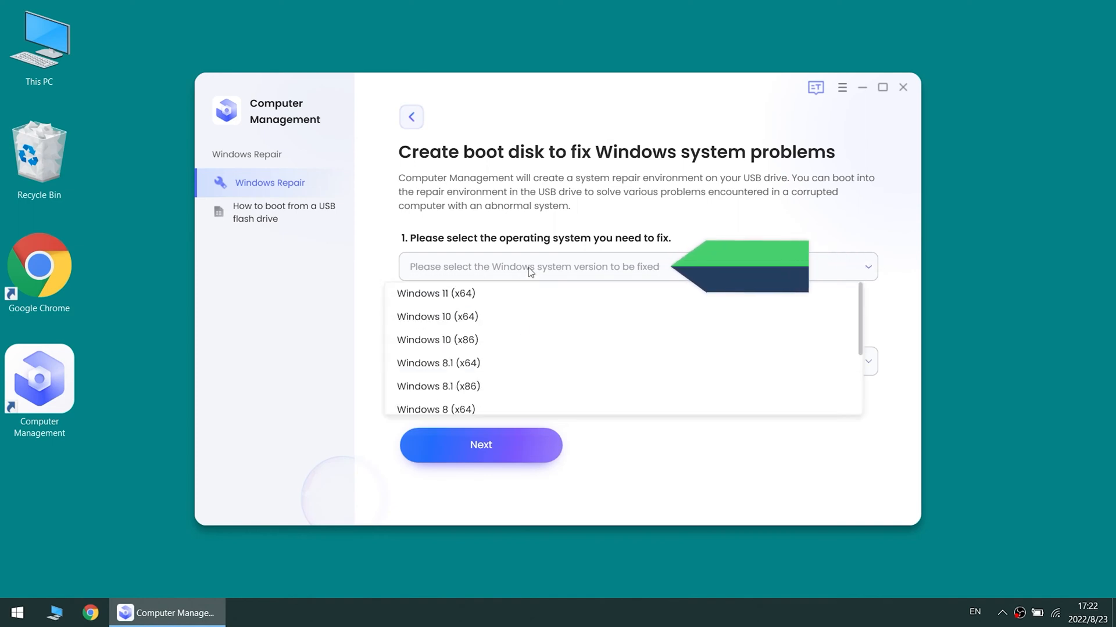
click(437, 316)
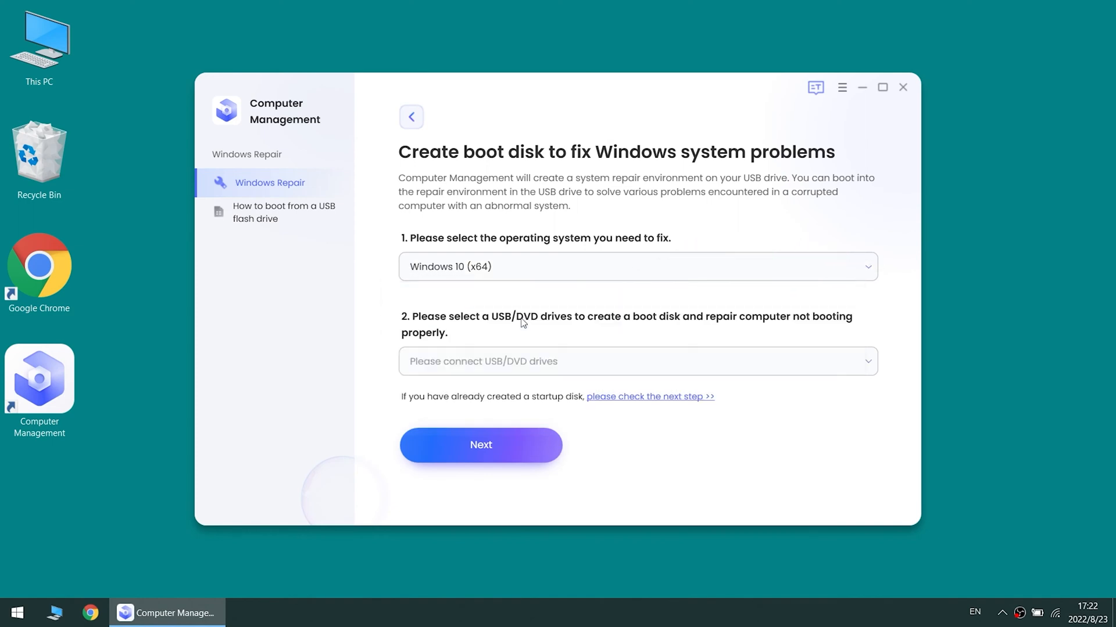
click(636, 360)
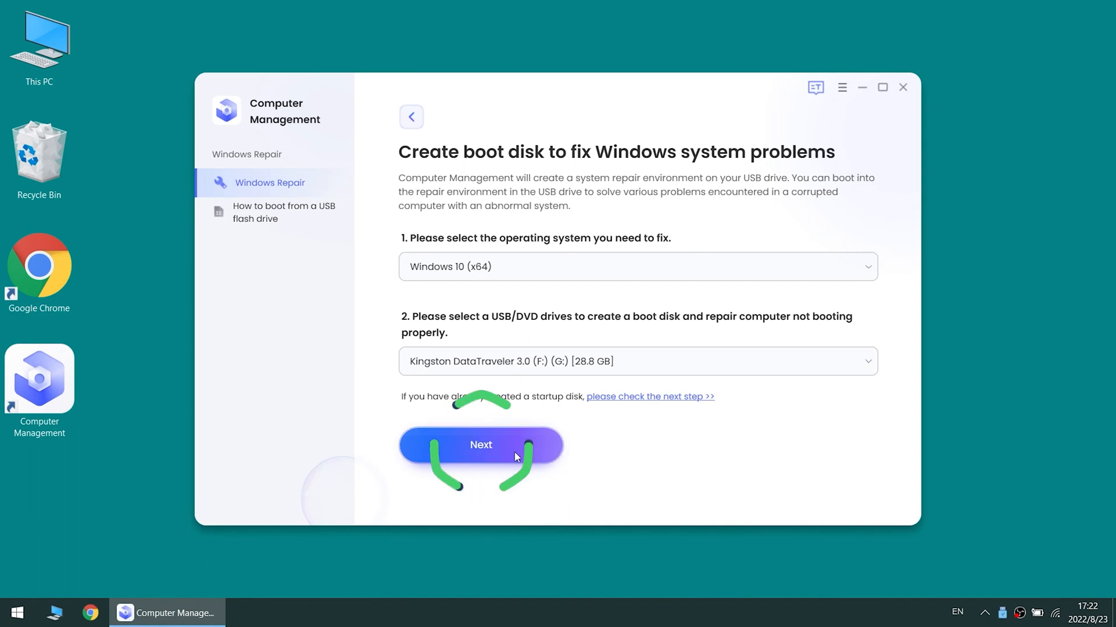
click(481, 445)
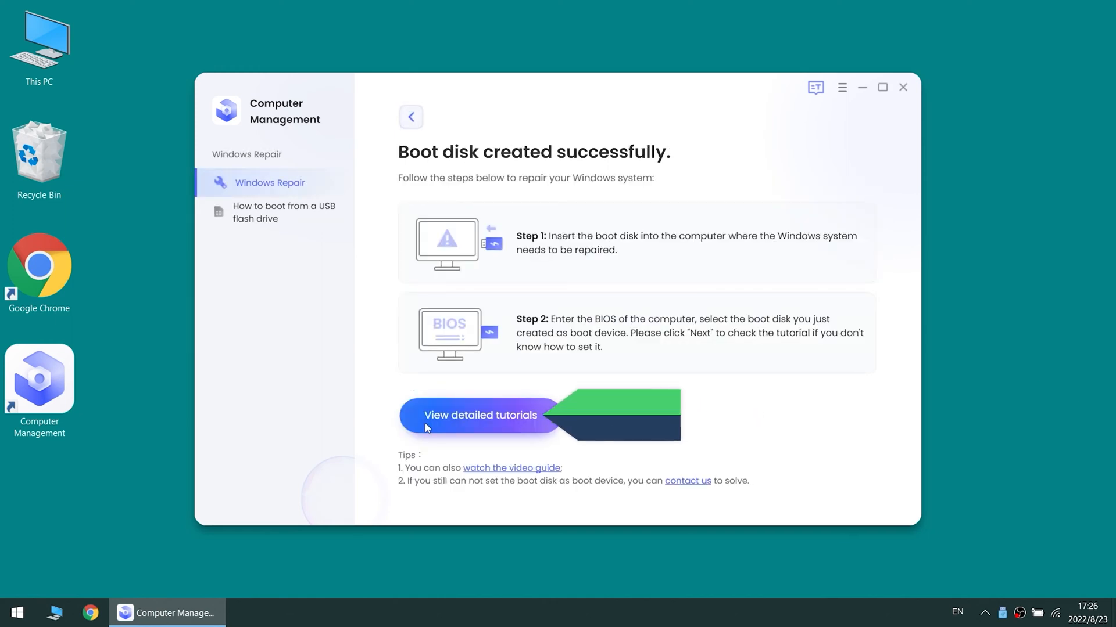
Step: View the detailed tutorial on booting the laptop from the new boot disk
click(480, 416)
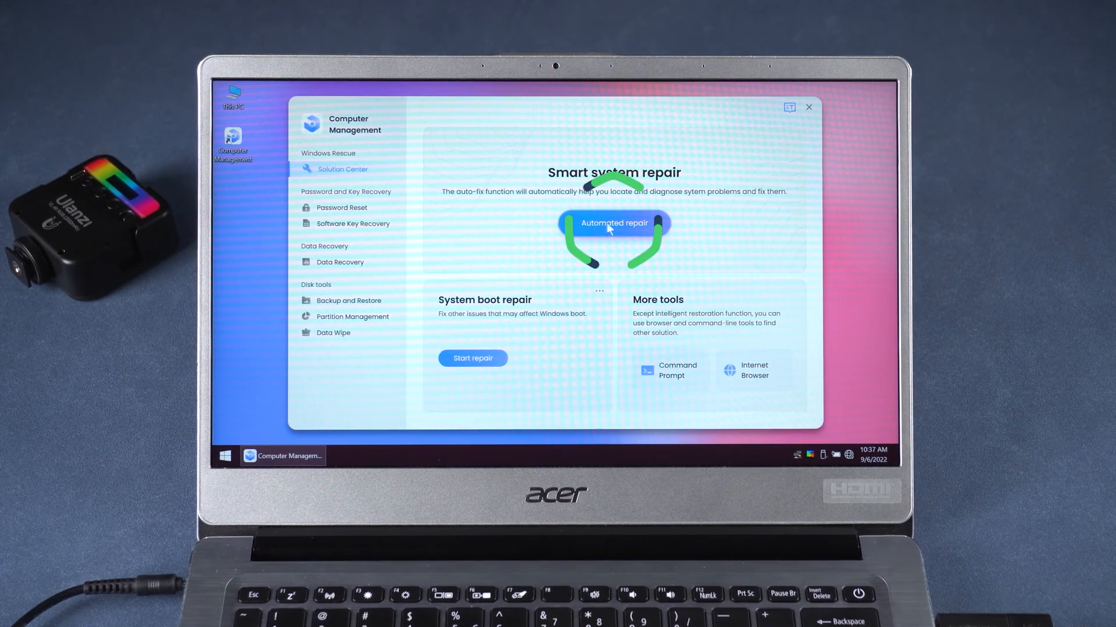
Step: Start the automated repair on the Local disk (C:) system partition
click(613, 223)
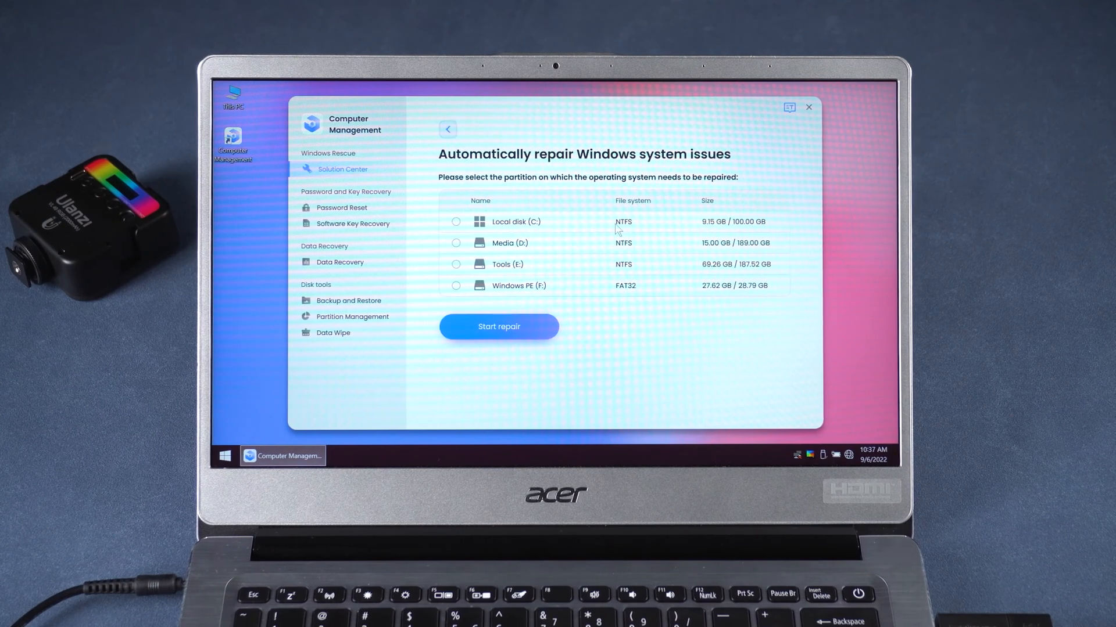
click(456, 221)
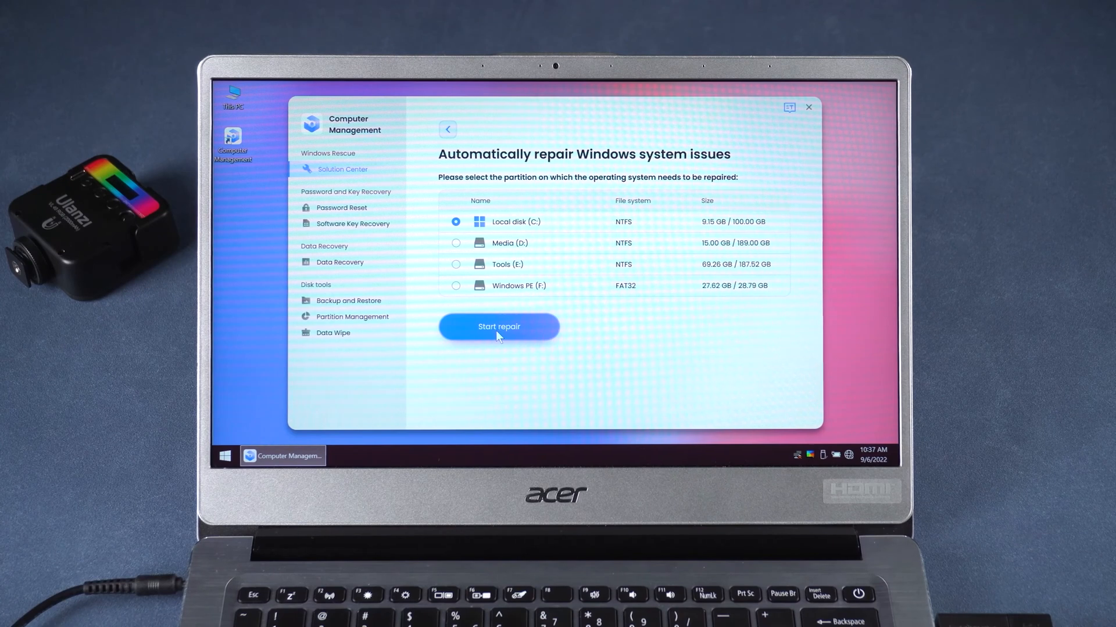
click(498, 327)
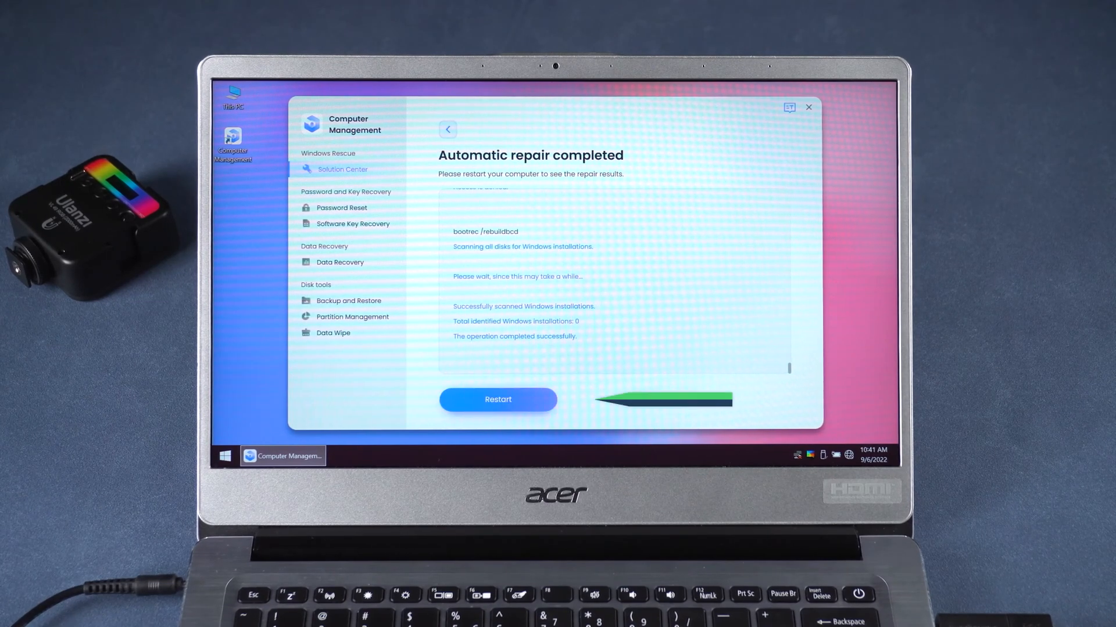
Step: Restart out of the repair tool, confirming the restart prompt, to boot into Windows
click(497, 398)
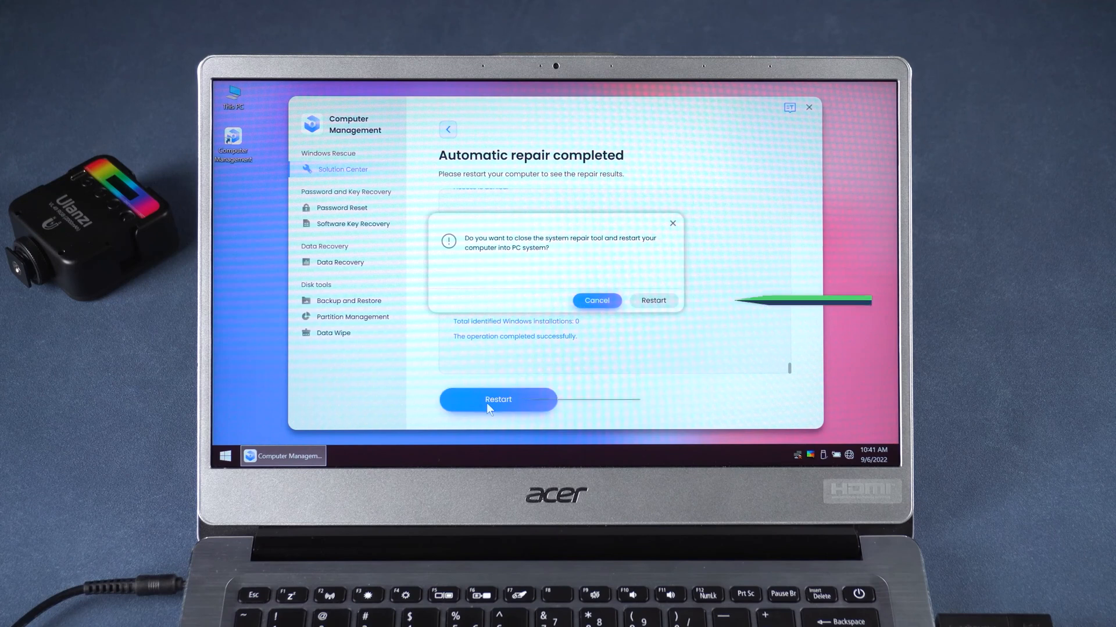
click(596, 299)
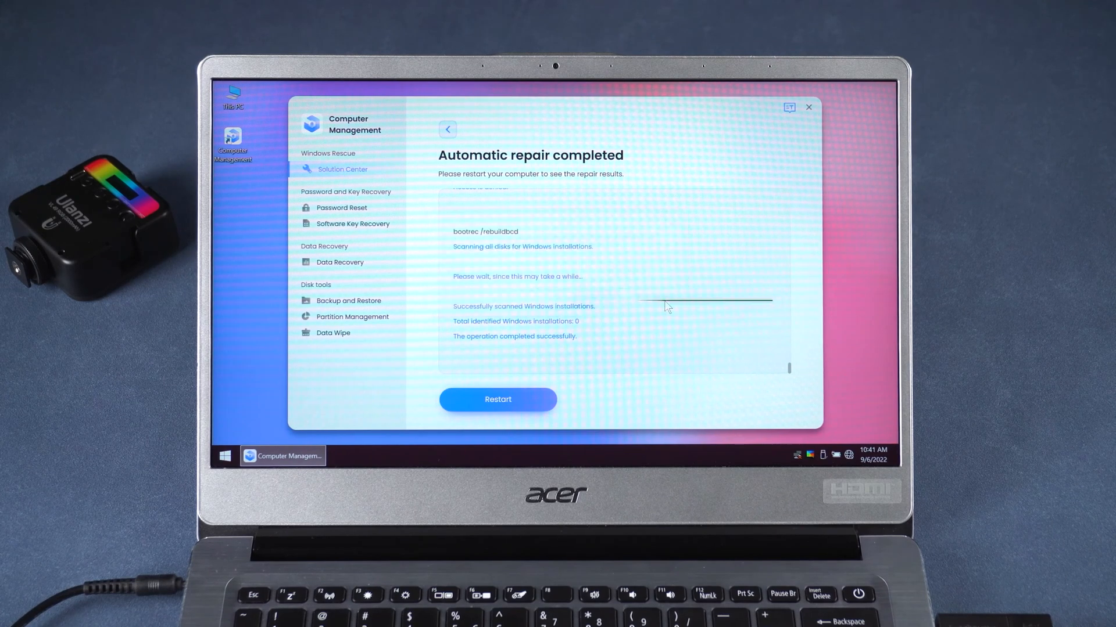
click(498, 399)
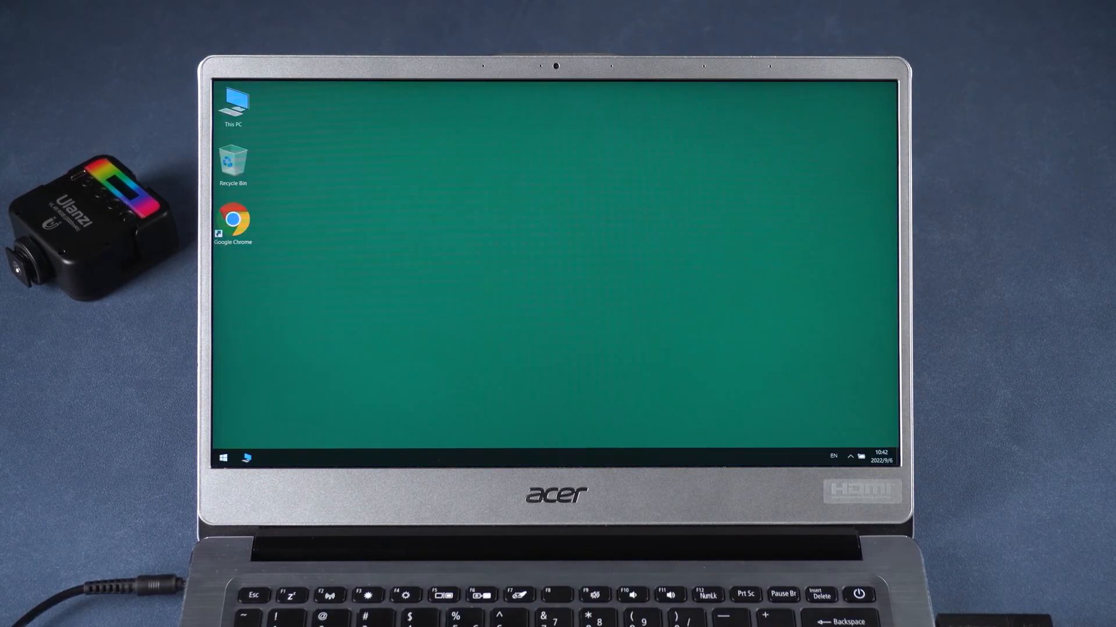
Step: Right-click the restored desktop to confirm Windows responds normally
right_click(505, 232)
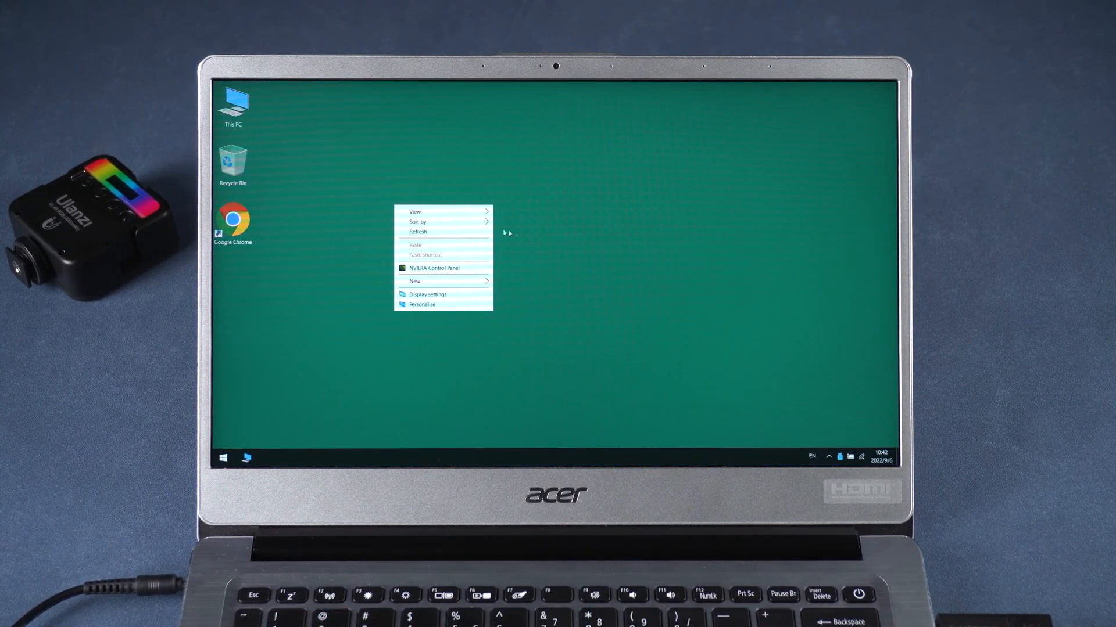